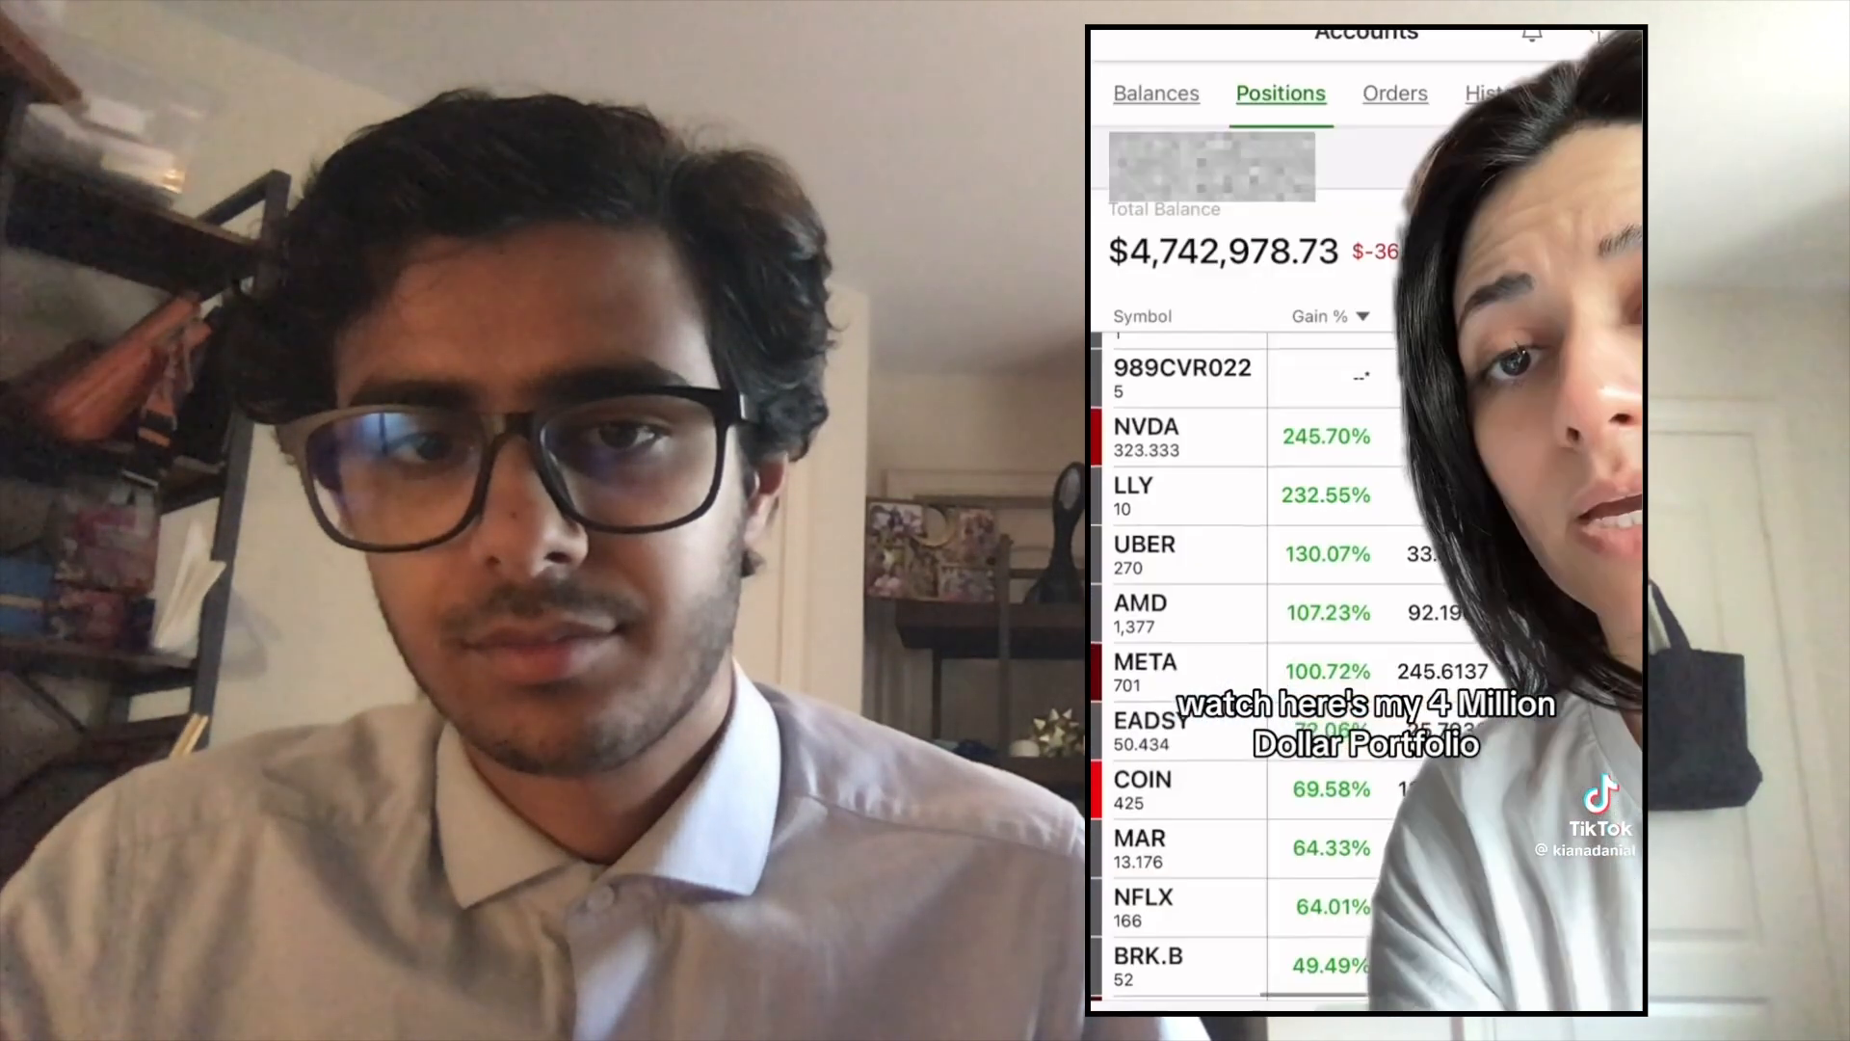
pyautogui.scroll(-3)
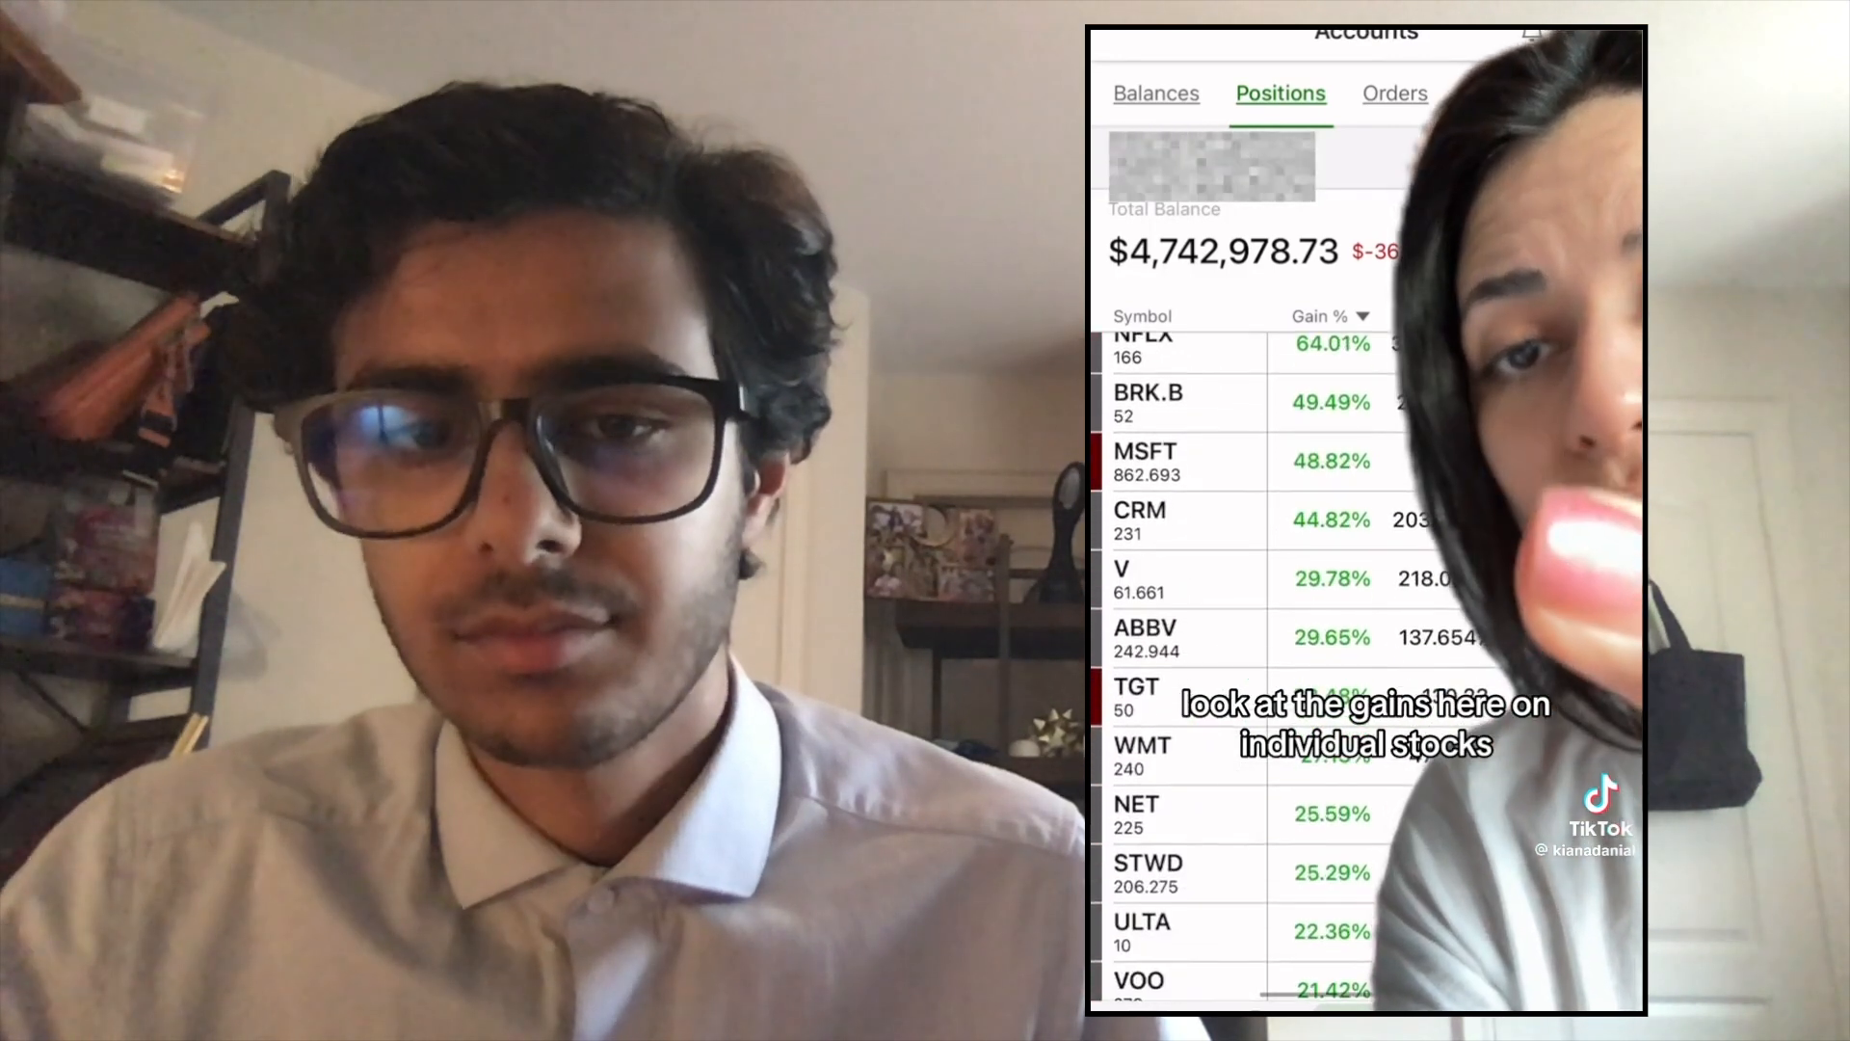
pyautogui.scroll(-3)
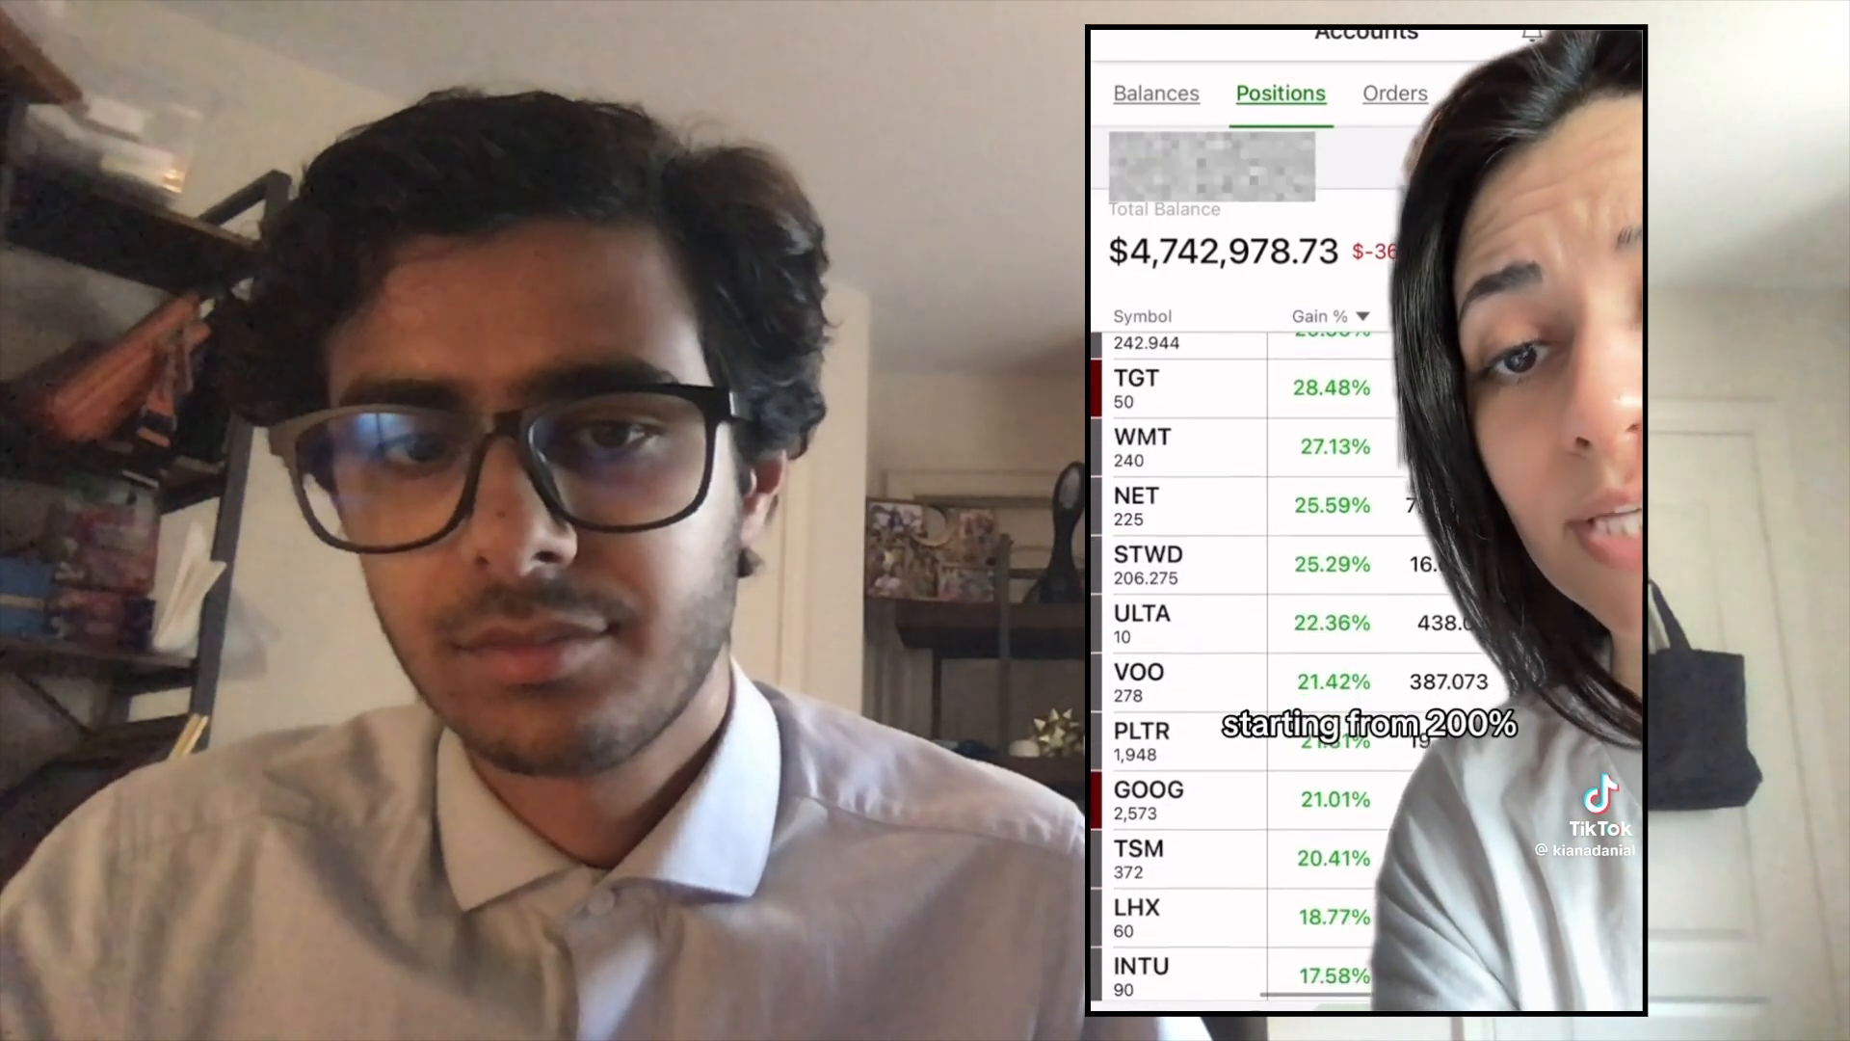